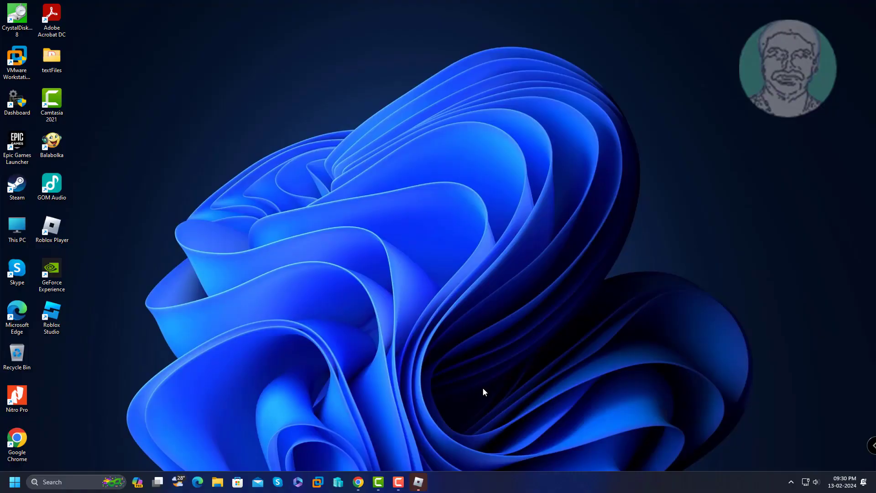
pyautogui.moveTo(165, 426)
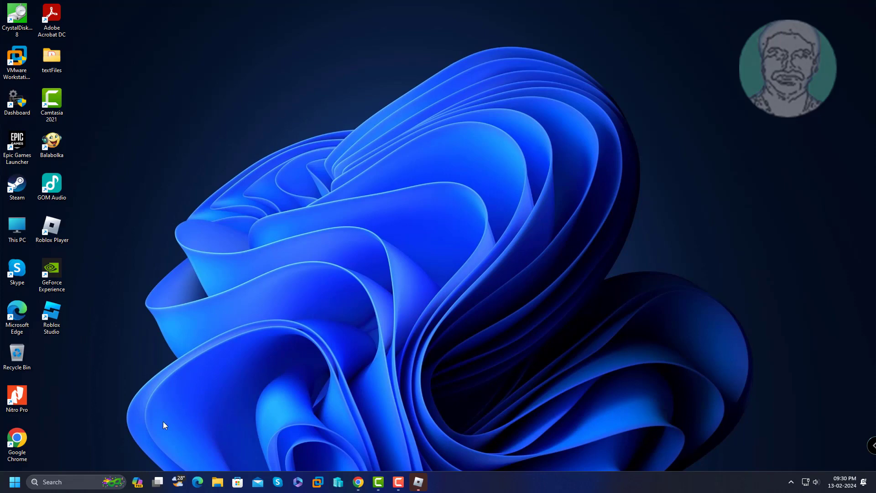
pyautogui.moveTo(133, 52)
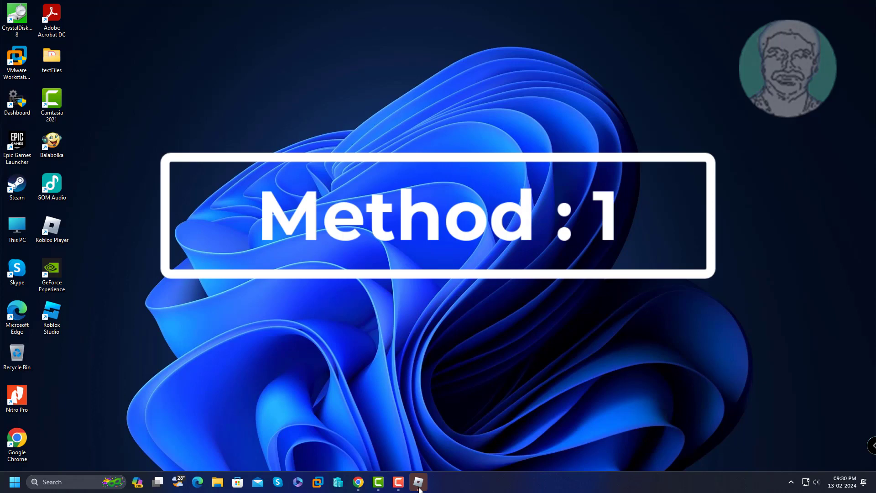
# - Show the Roblox Player taskbar icon's jump list with its close-window option
pyautogui.rightClick(418, 482)
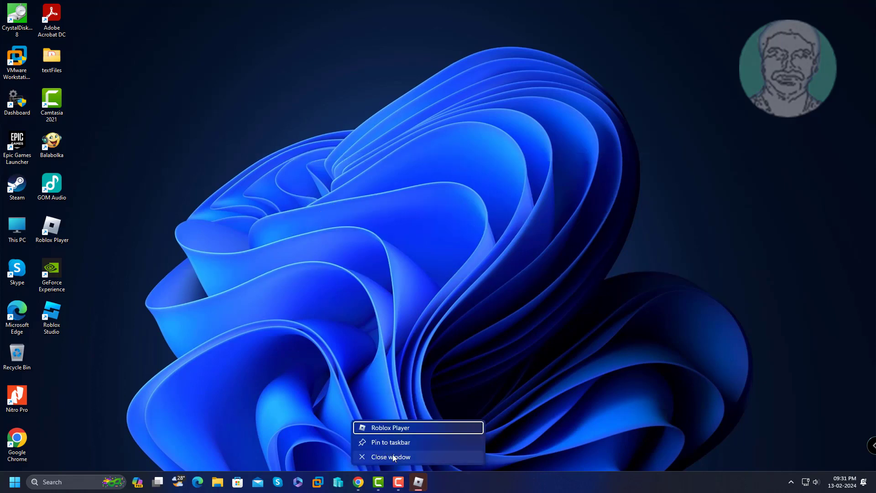
pyautogui.moveTo(441, 460)
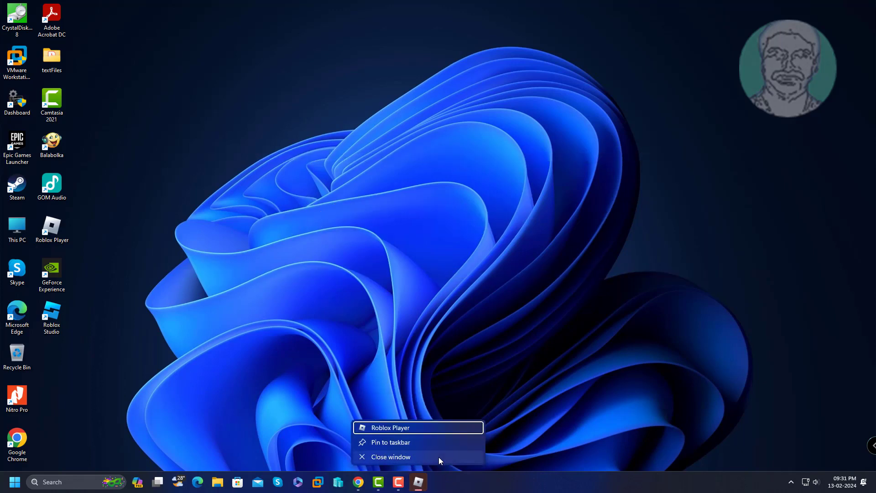
# - Close Roblox Player and enter %localappdata% in the Run dialog
pyautogui.click(391, 456)
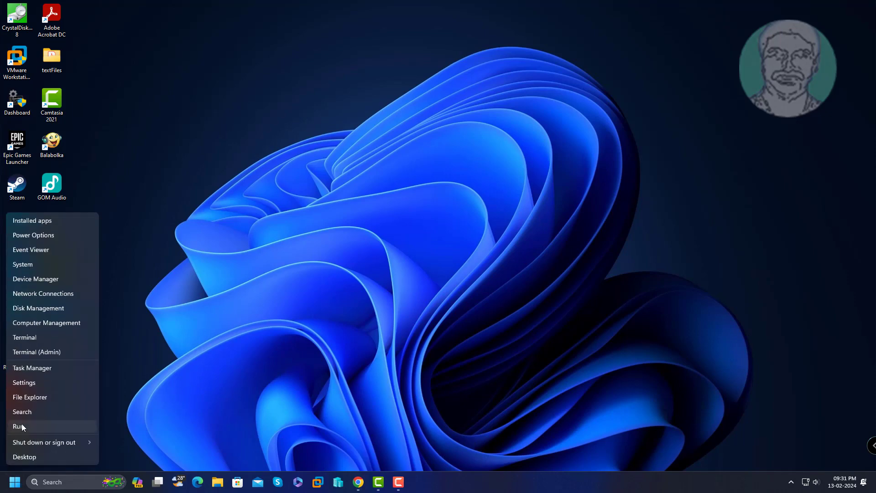
pyautogui.click(19, 426)
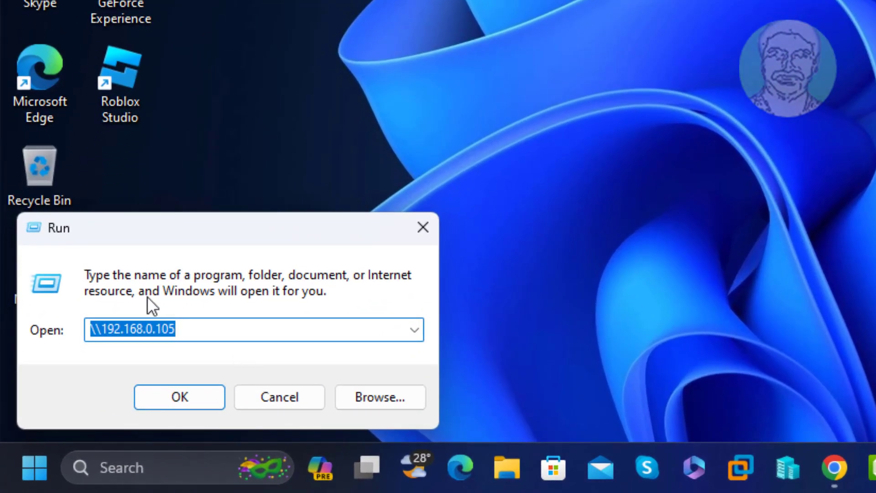
pyautogui.write('%')
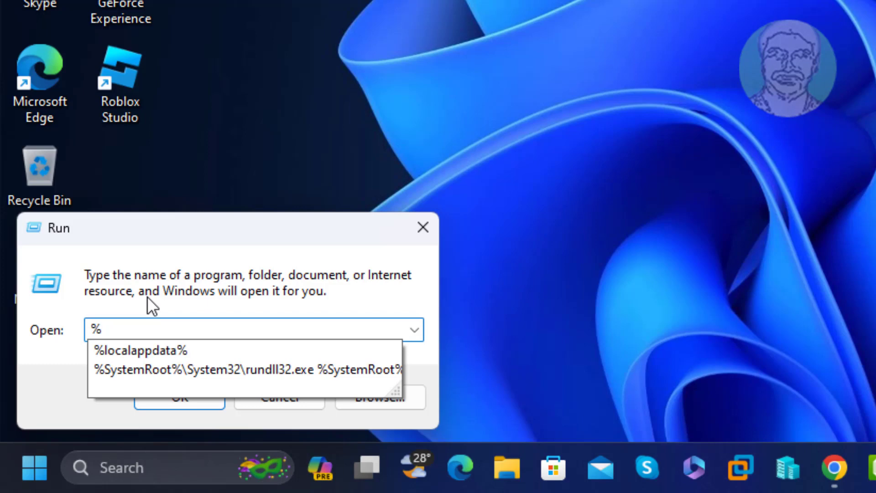
pyautogui.write('local')
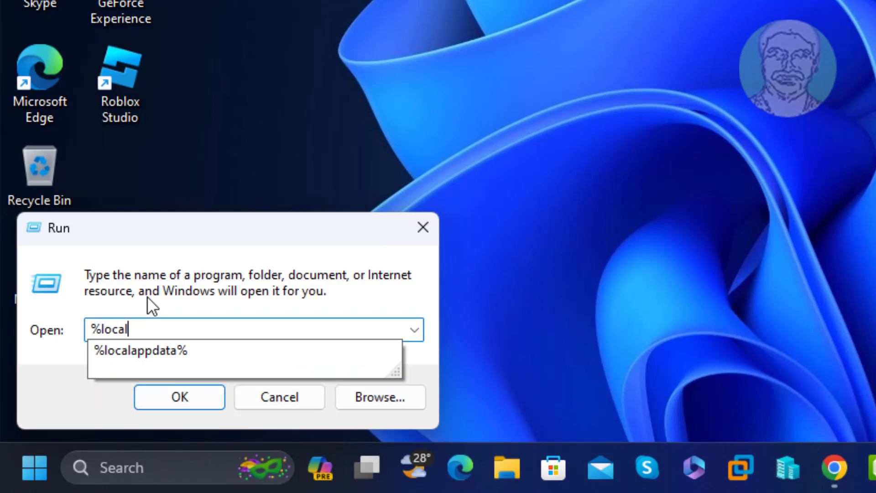
pyautogui.write('appdata%')
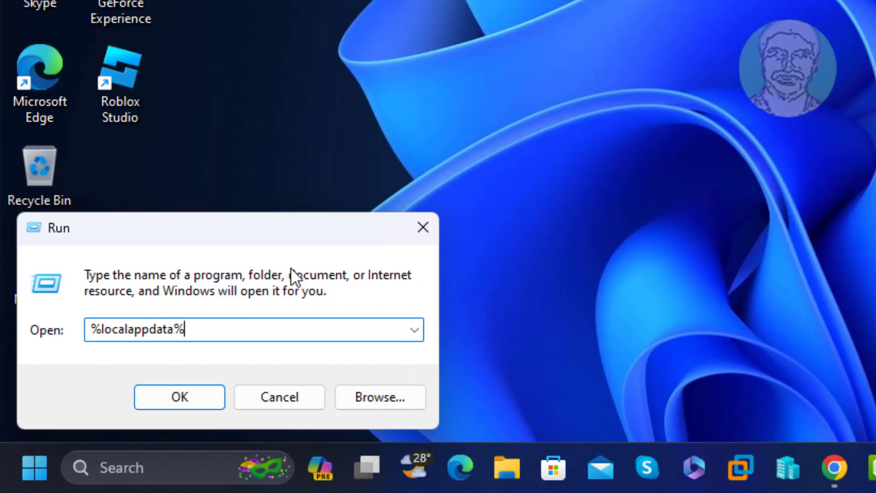
# - Open the local app data folder and go into Roblox > Versions
pyautogui.click(179, 397)
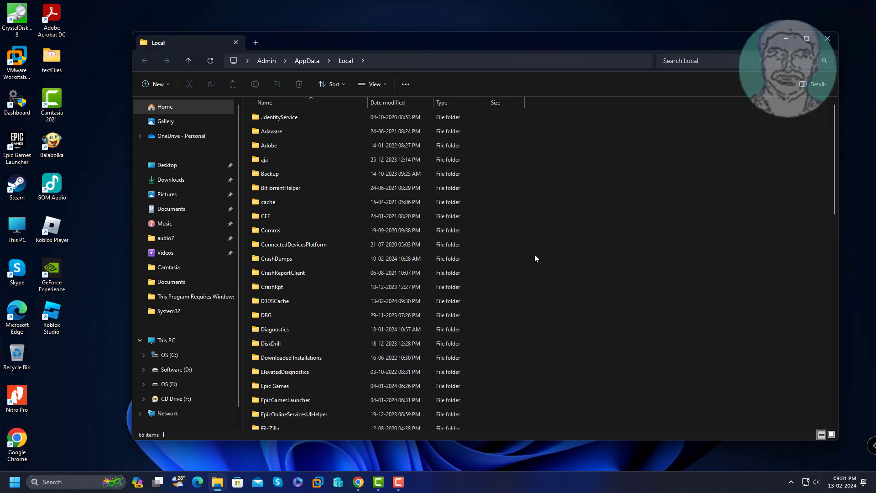
pyautogui.click(269, 154)
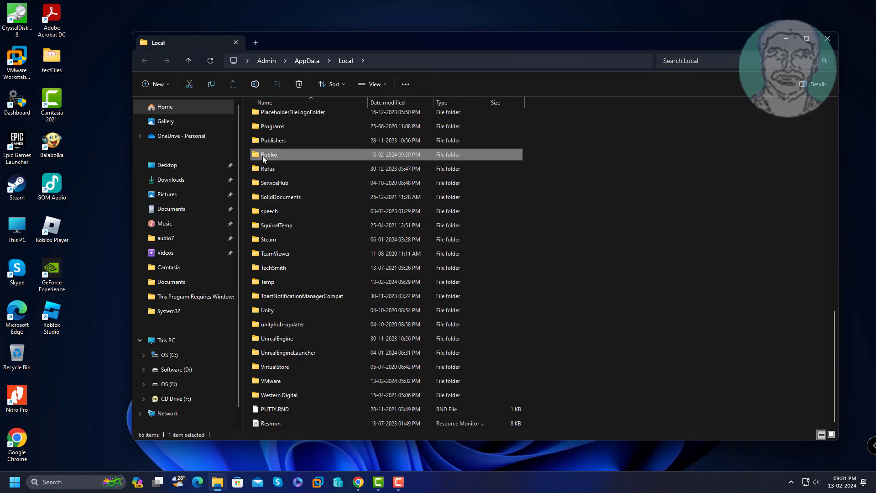
pyautogui.doubleClick(269, 154)
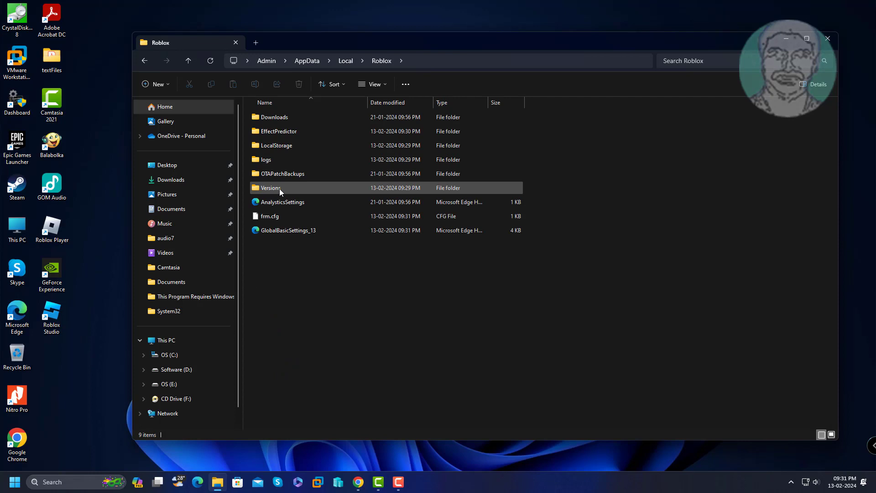
pyautogui.doubleClick(270, 187)
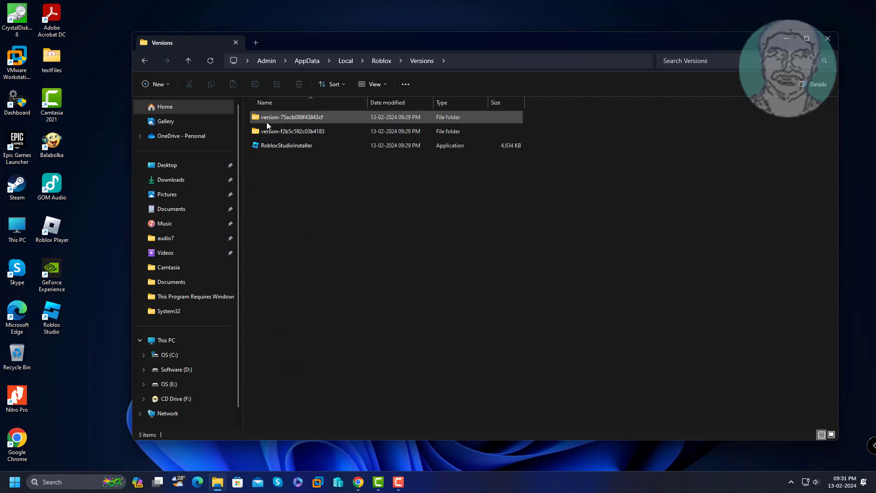
# - Open the version-f2b5c592c03b4183 folder and select RobloxPlayerLauncher
pyautogui.click(291, 131)
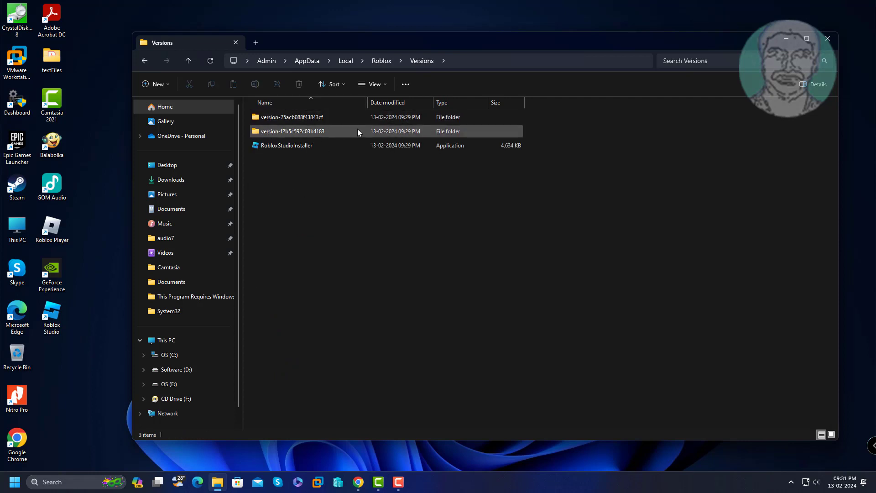
pyautogui.doubleClick(291, 117)
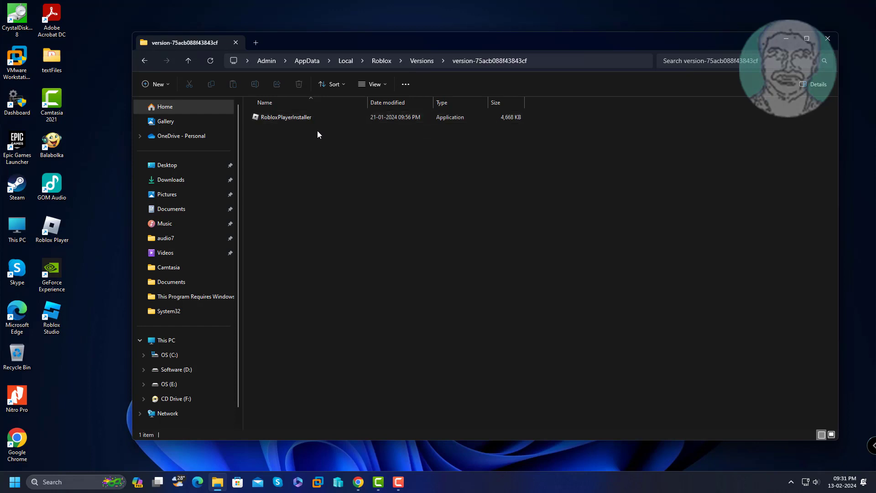
pyautogui.click(422, 60)
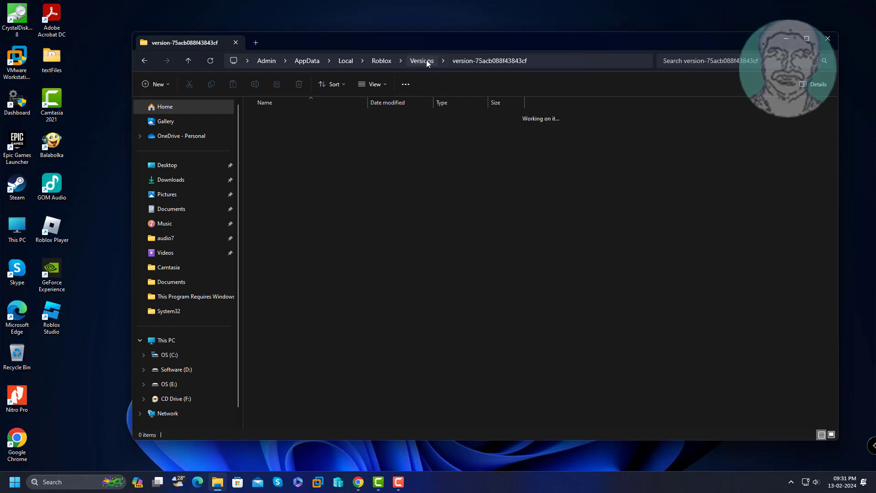
pyautogui.click(422, 60)
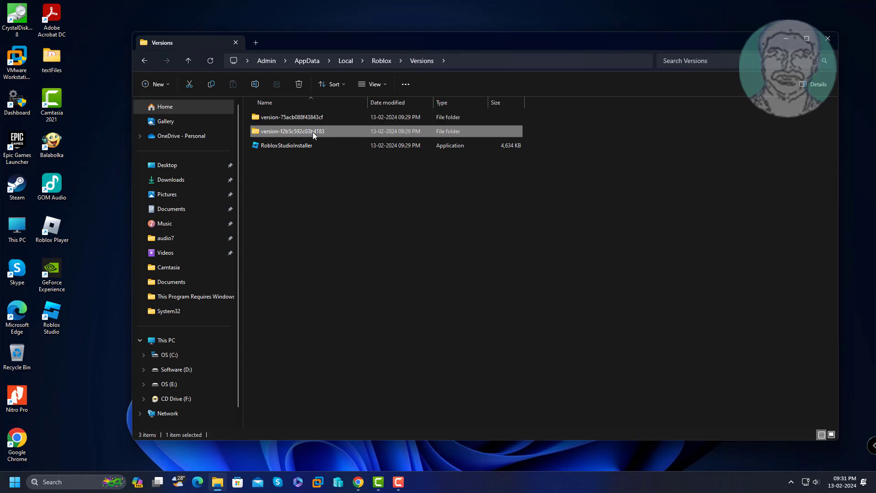
pyautogui.doubleClick(292, 131)
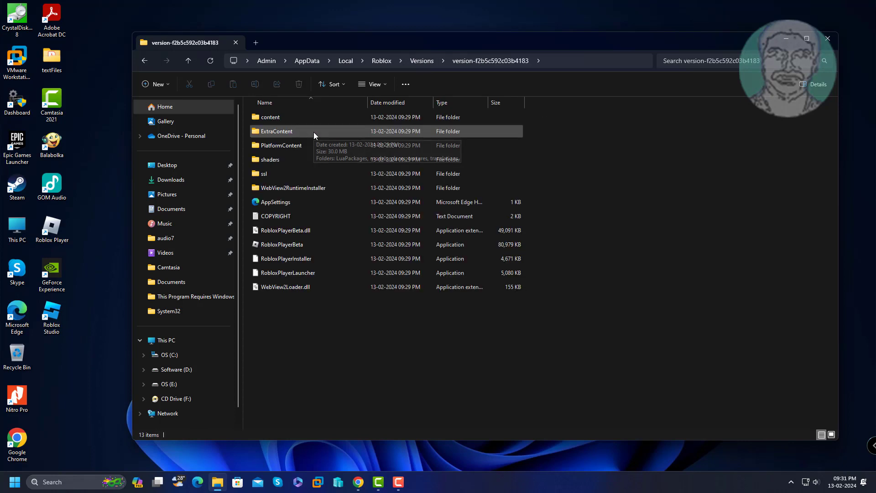
pyautogui.moveTo(314, 135)
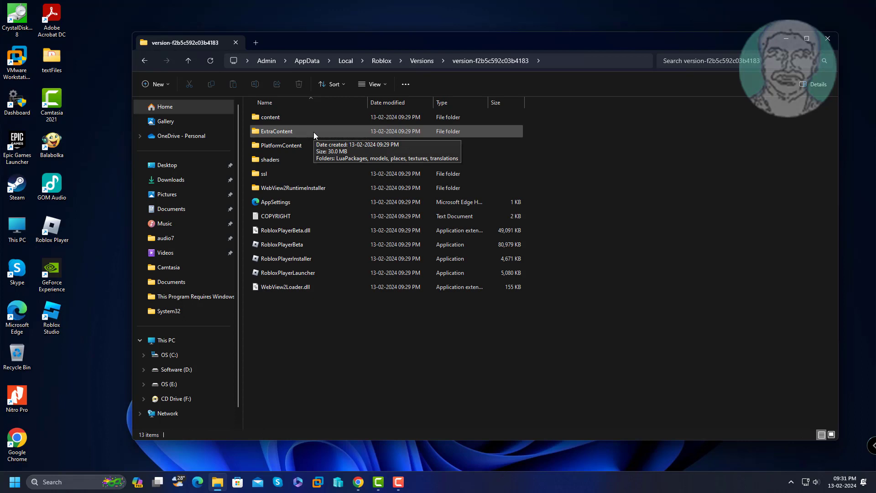
pyautogui.click(288, 273)
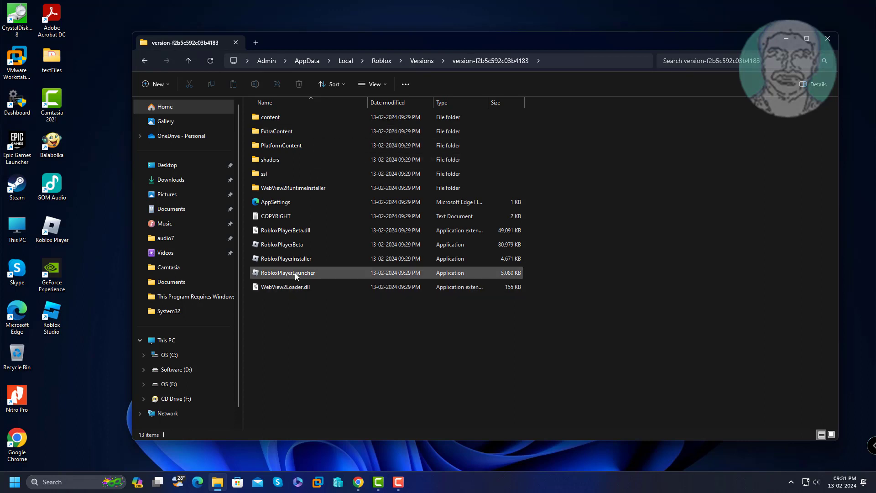
pyautogui.moveTo(288, 273)
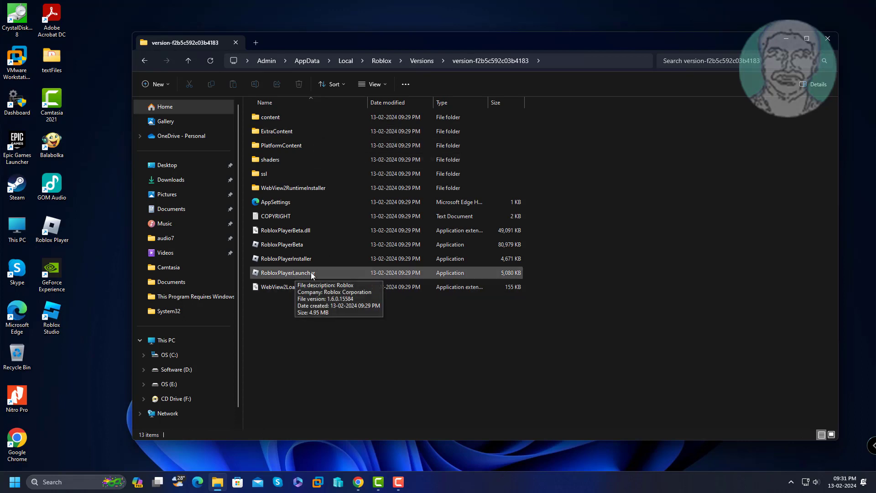
pyautogui.click(285, 273)
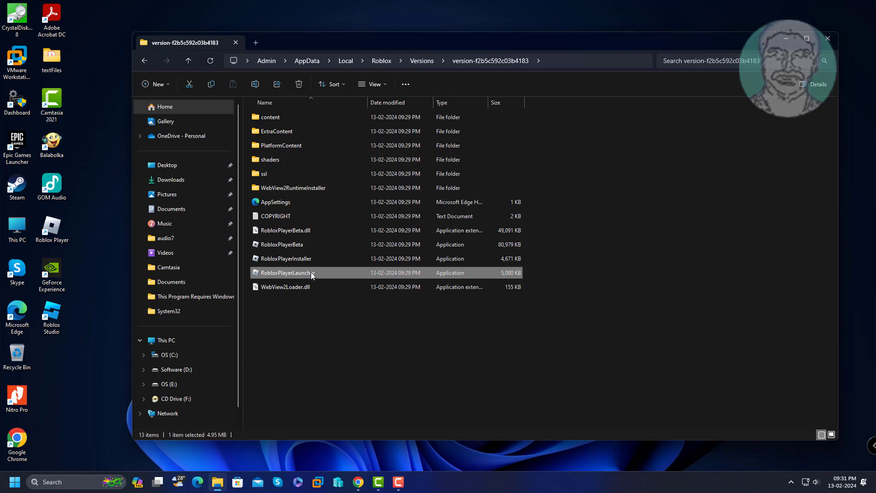
# - Run RobloxPlayerLauncher to reinstall Roblox Player and dismiss the success notice
pyautogui.doubleClick(285, 273)
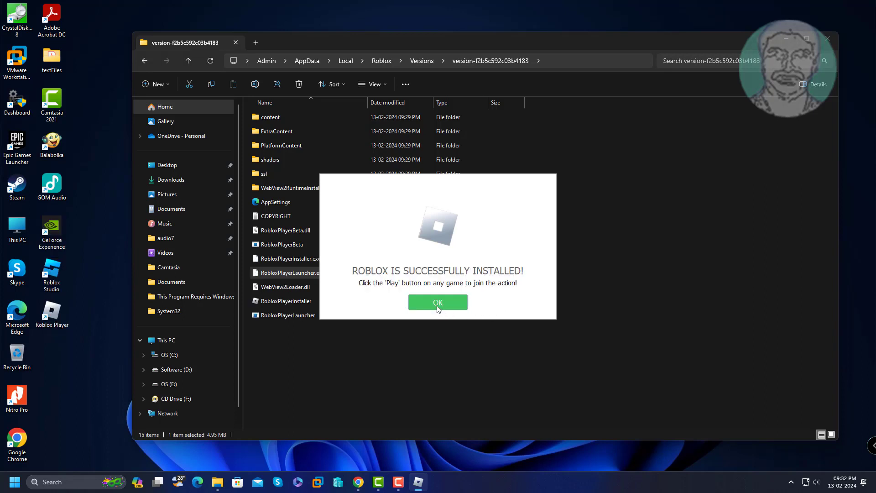
pyautogui.click(438, 302)
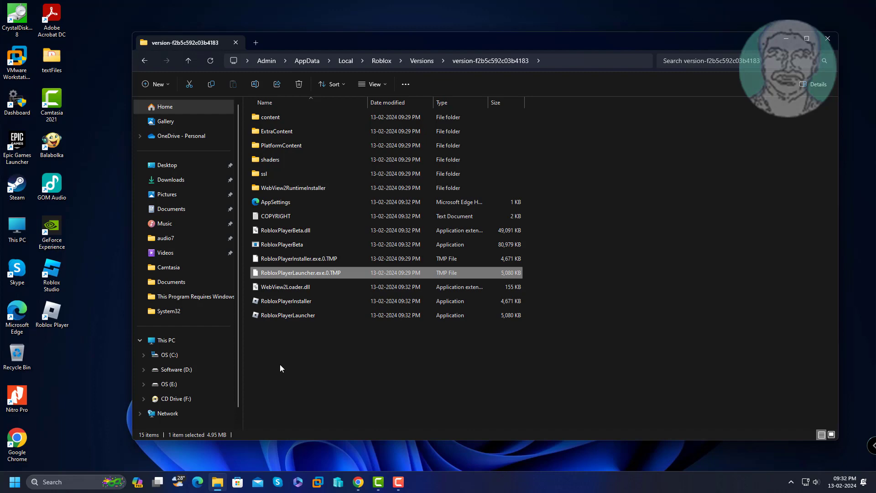
pyautogui.moveTo(710, 275)
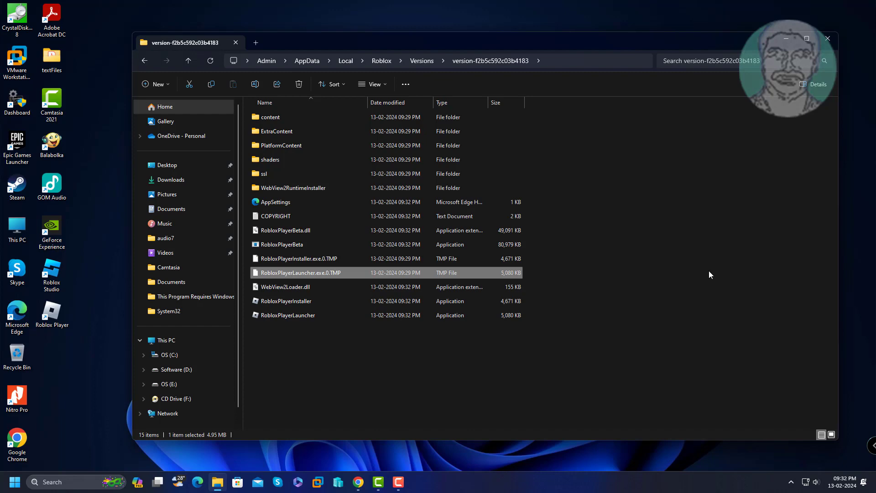
# - Minimize File Explorer and bring up the Roblox Player desktop shortcut's context menu
pyautogui.click(828, 38)
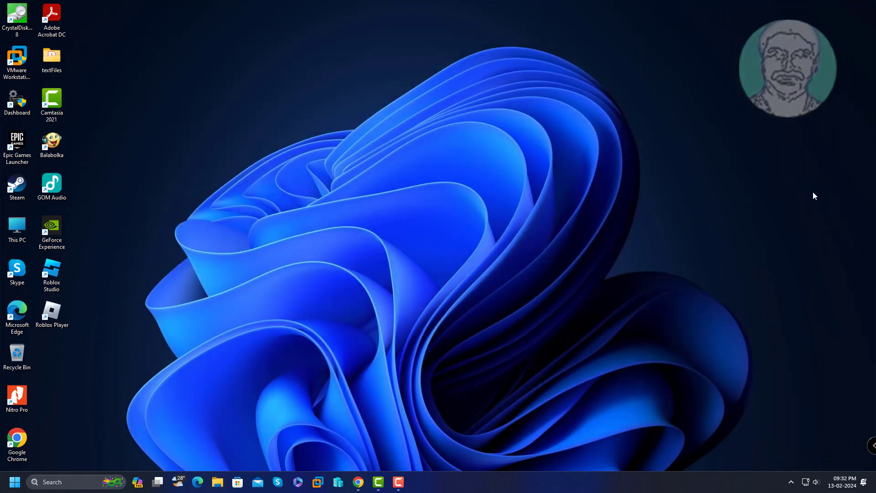
pyautogui.click(51, 311)
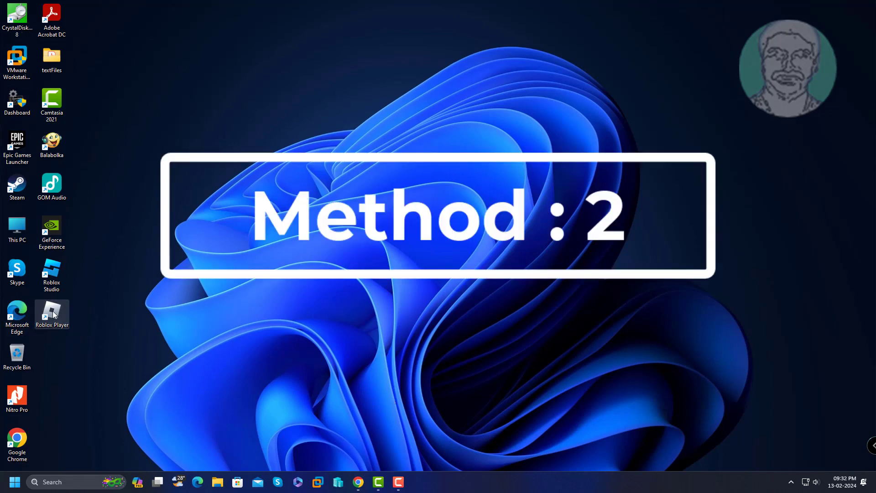
pyautogui.rightClick(52, 314)
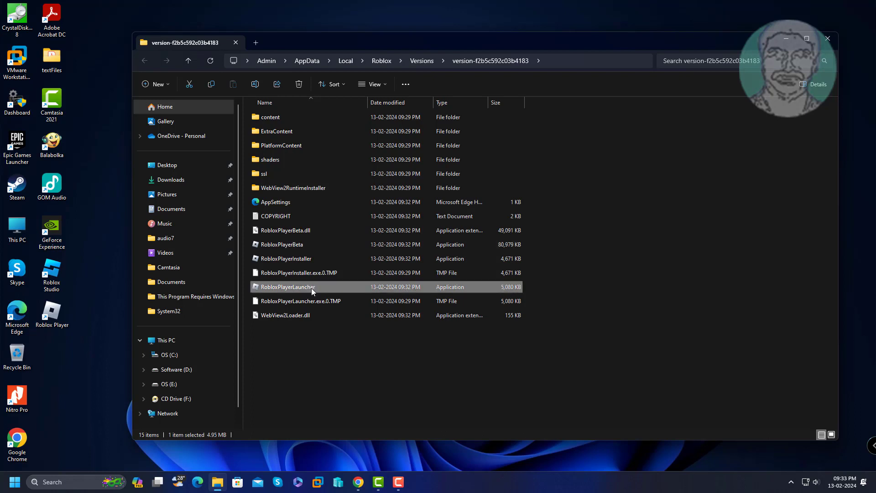
# - Run RobloxPlayerLauncher again and acknowledge the successful installation message
pyautogui.doubleClick(287, 287)
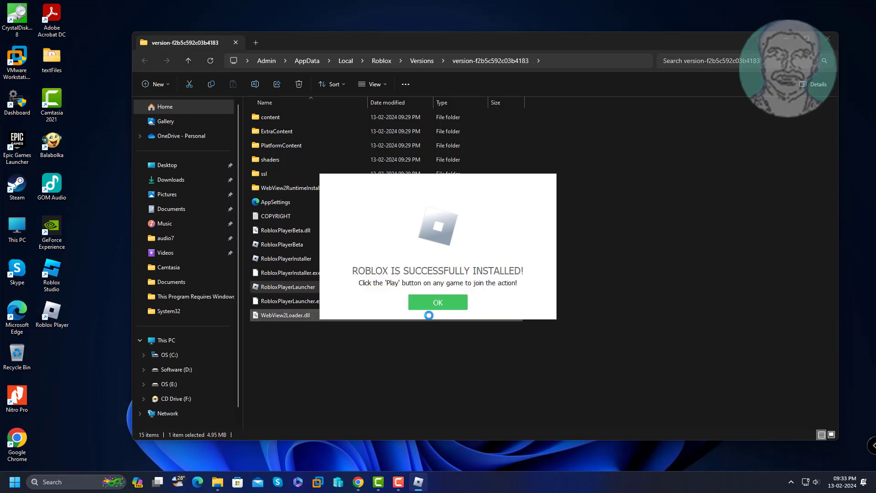
pyautogui.click(438, 302)
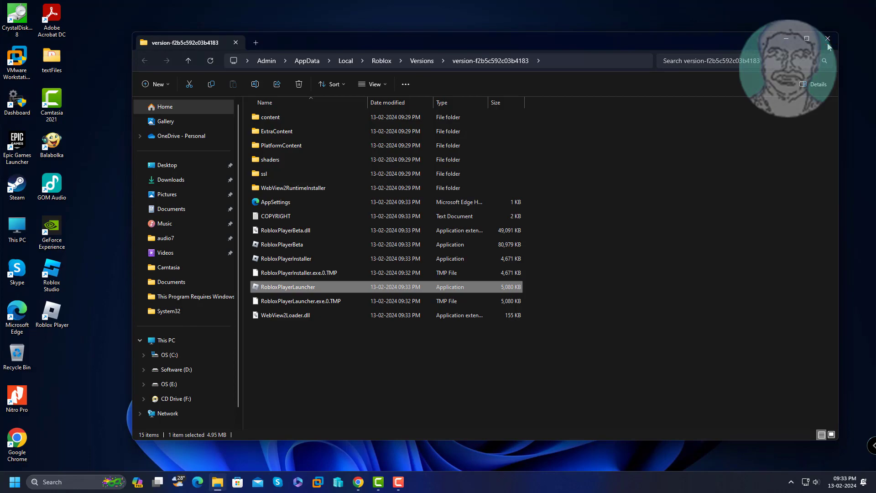
# - Close File Explorer, run %localappdata%, and bring up the Roblox folder's actions
pyautogui.click(828, 38)
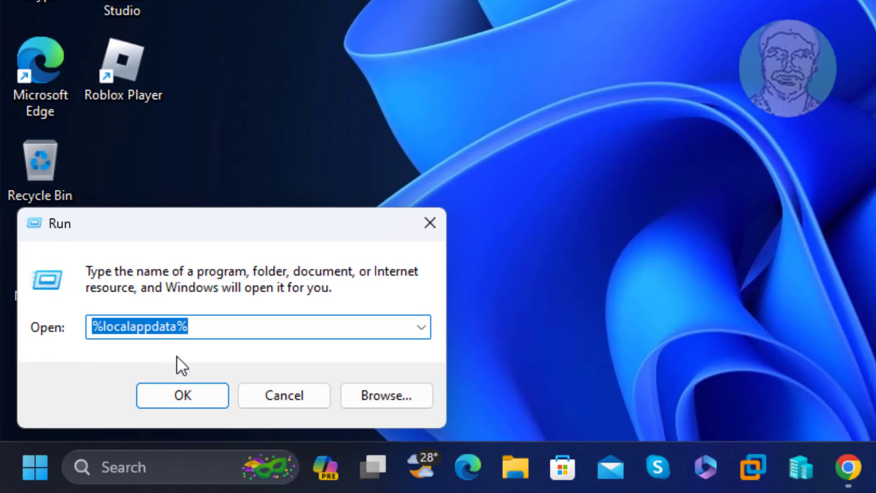
pyautogui.write('%l')
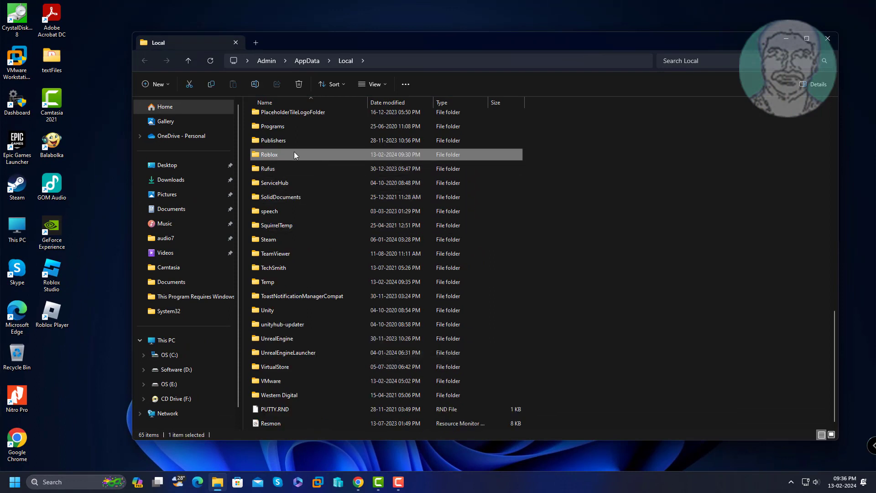
pyautogui.rightClick(294, 154)
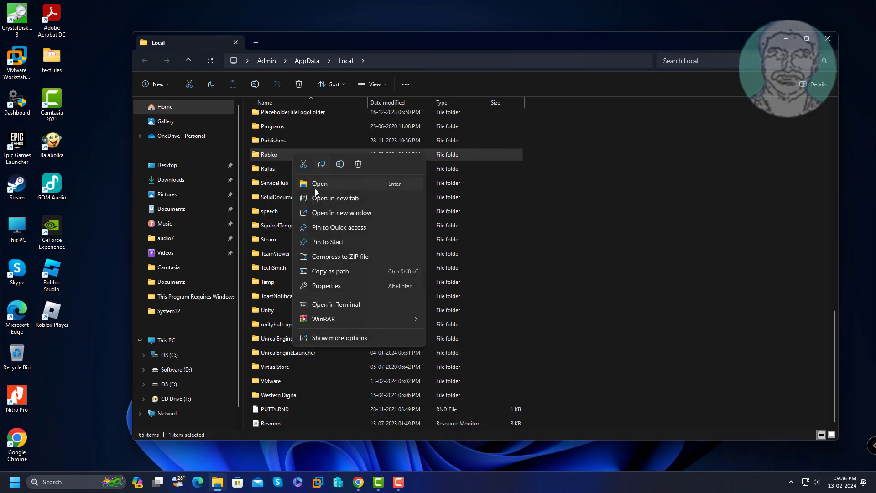
pyautogui.moveTo(357, 163)
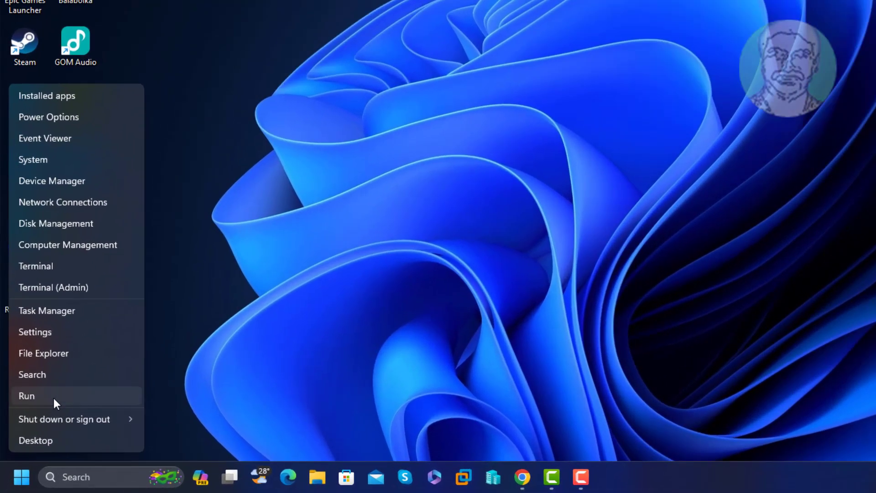
# - Open the Temp folder by running %temp%
pyautogui.click(27, 396)
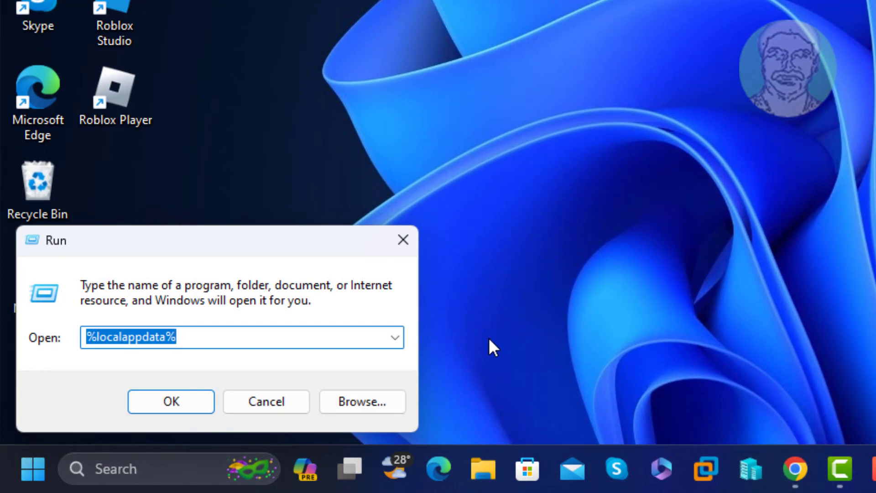
pyautogui.write('%temp%')
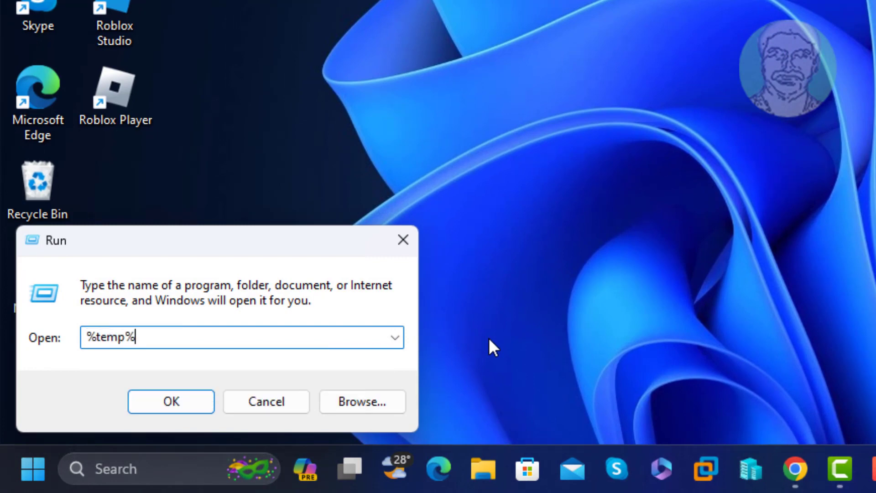
pyautogui.click(170, 401)
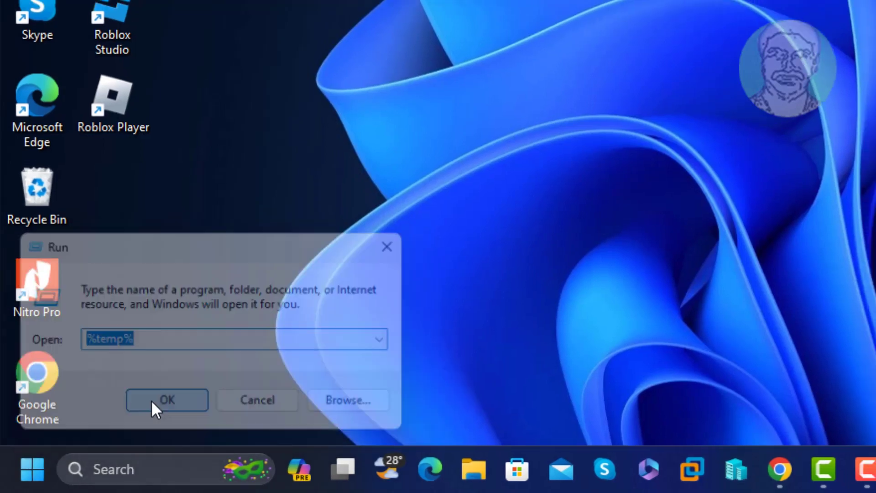
pyautogui.click(167, 400)
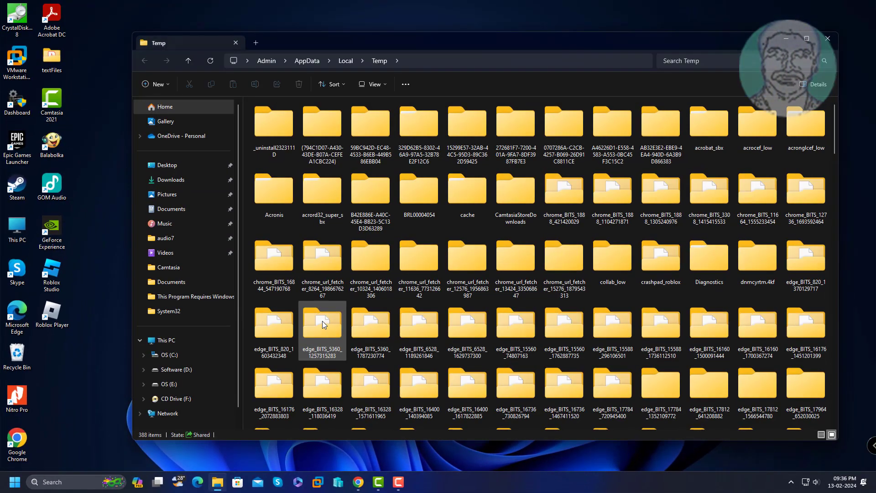
# - Delete the Roblox folder from Temp and close the window
pyautogui.click(321, 189)
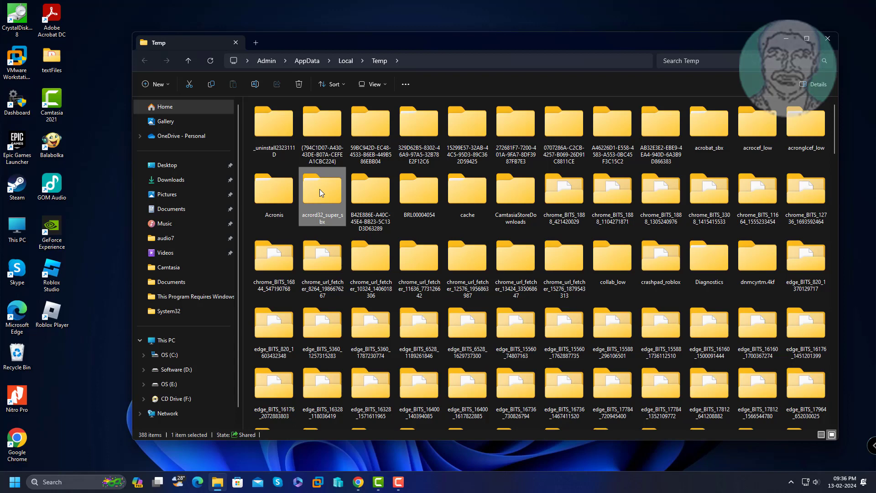
pyautogui.scroll(-3)
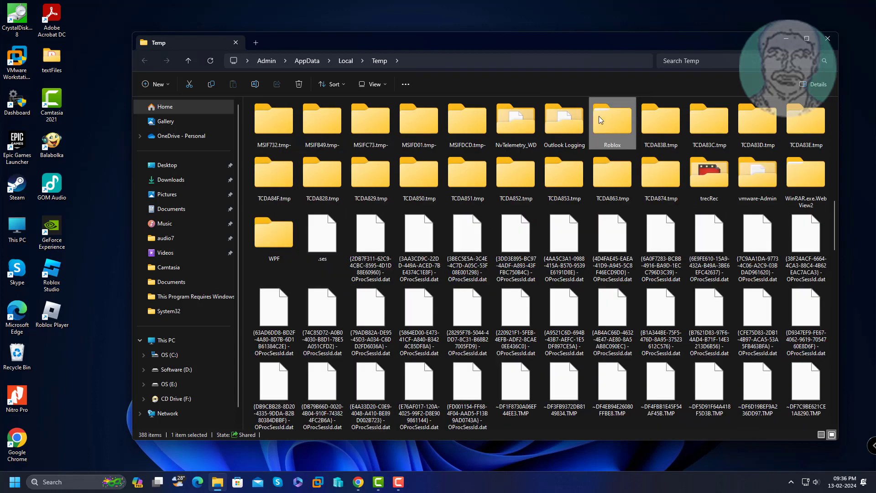
pyautogui.rightClick(612, 122)
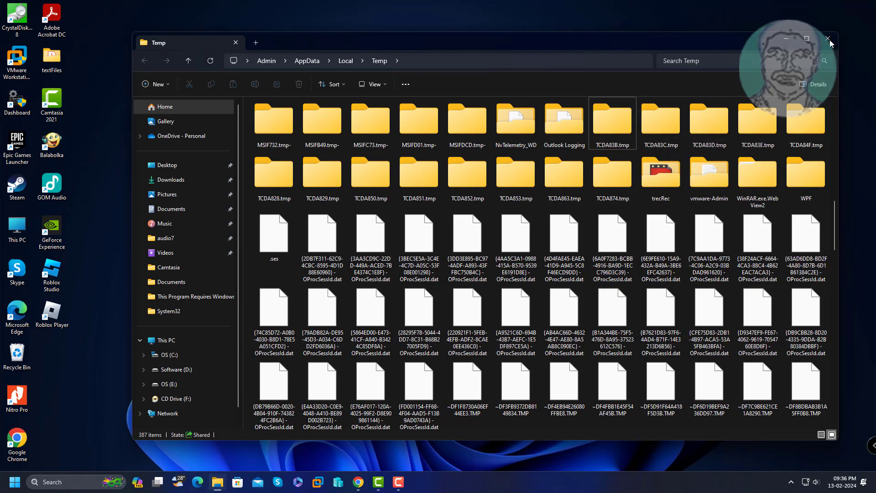
pyautogui.click(829, 39)
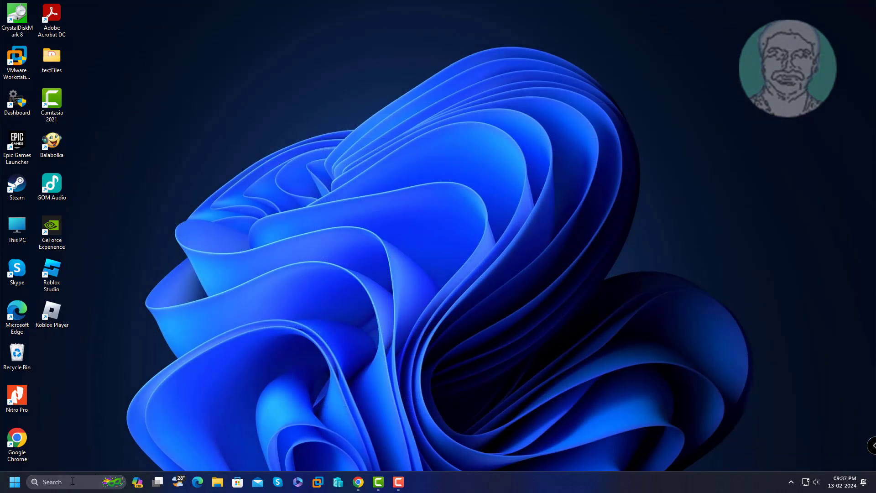
# - Uninstall Roblox Player for Admin from Control Panel, confirm Yes, and close the window
pyautogui.write('control panel')
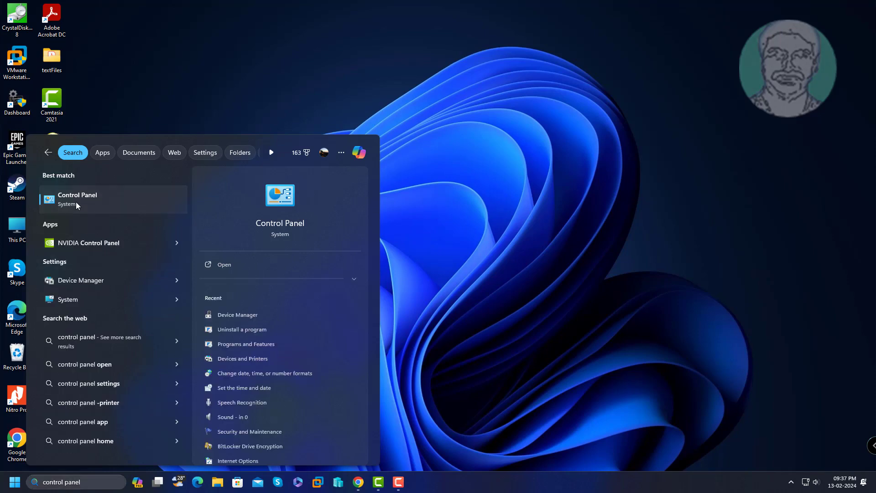
pyautogui.click(77, 199)
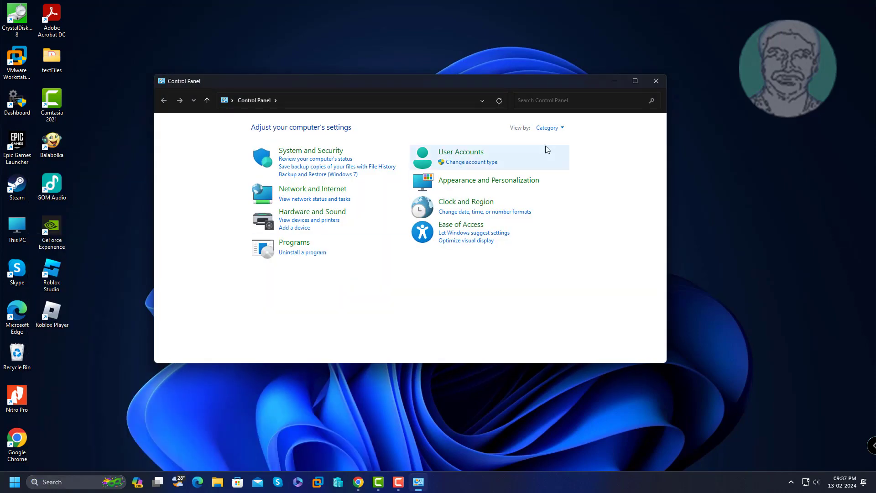
pyautogui.moveTo(566, 147)
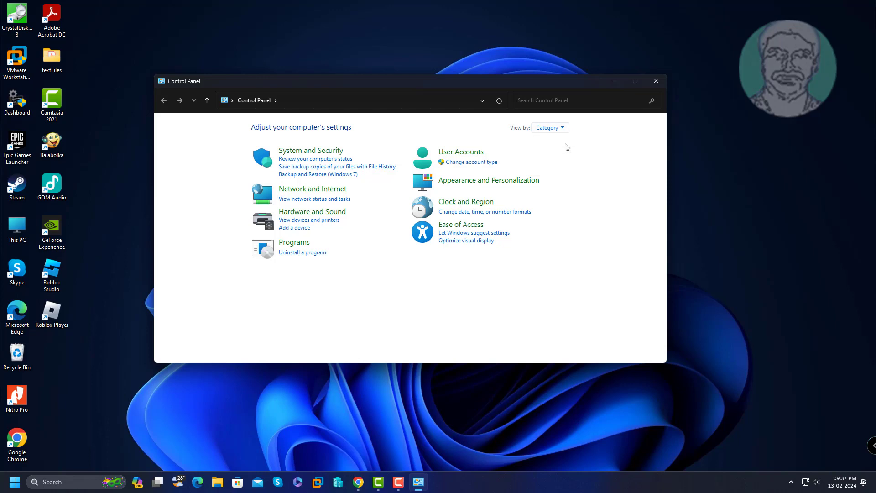
pyautogui.click(302, 252)
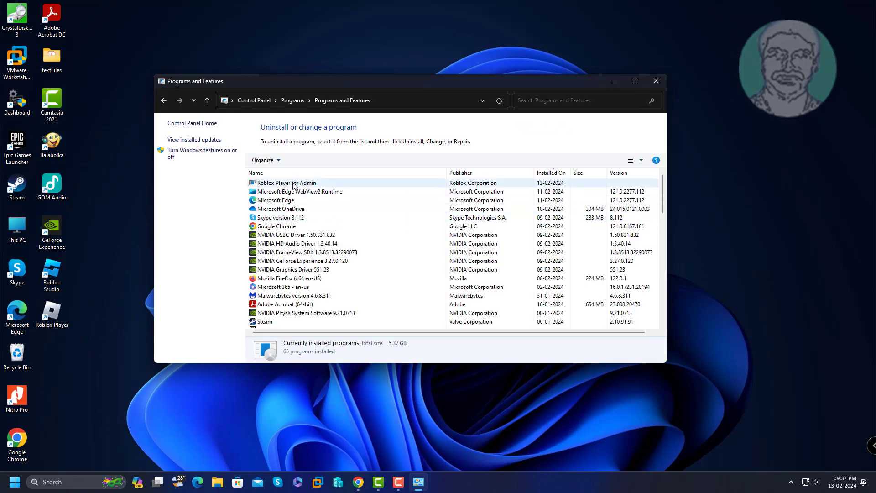
pyautogui.click(285, 183)
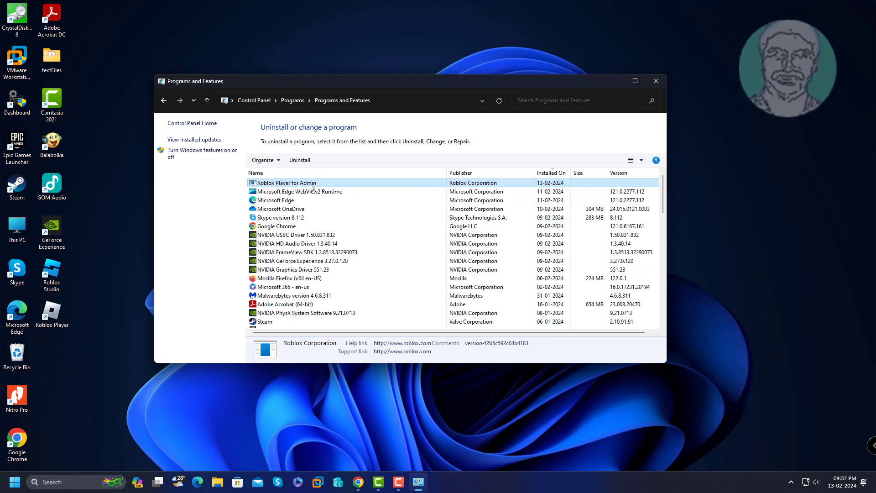
pyautogui.click(299, 160)
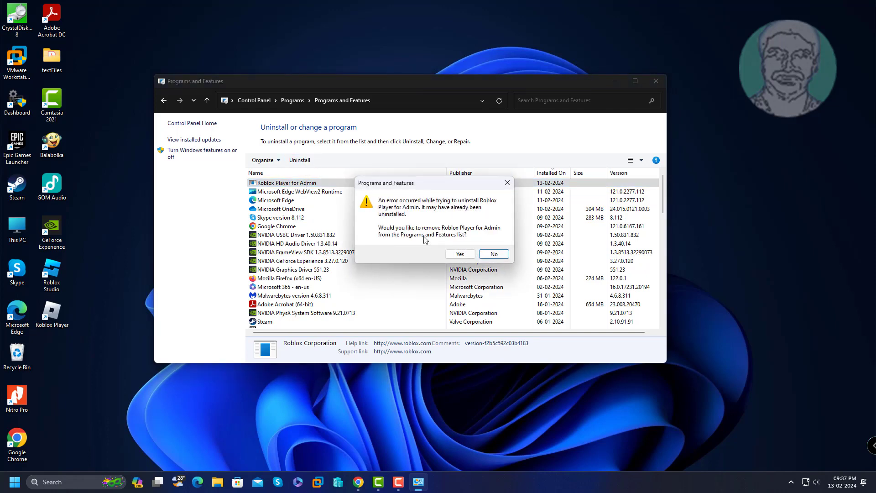
pyautogui.click(460, 254)
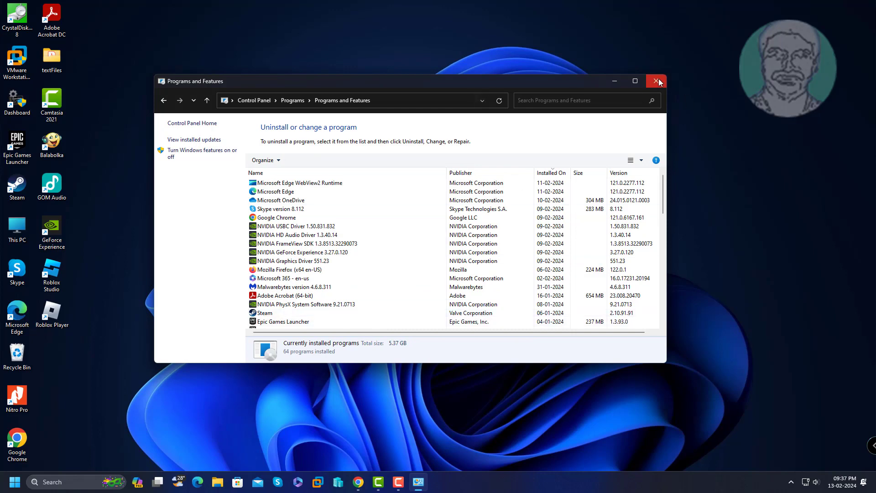
pyautogui.click(657, 81)
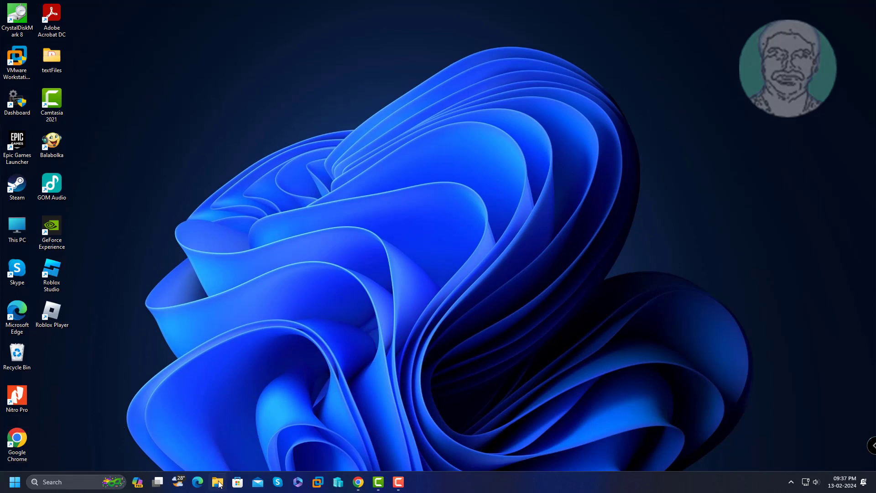
# - Search roblox in Edge and open the official Roblox website result
pyautogui.click(198, 482)
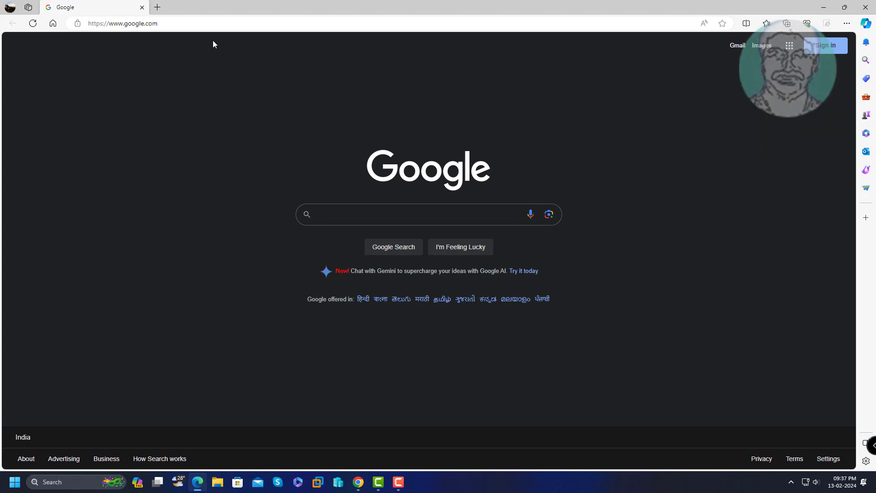
pyautogui.click(122, 23)
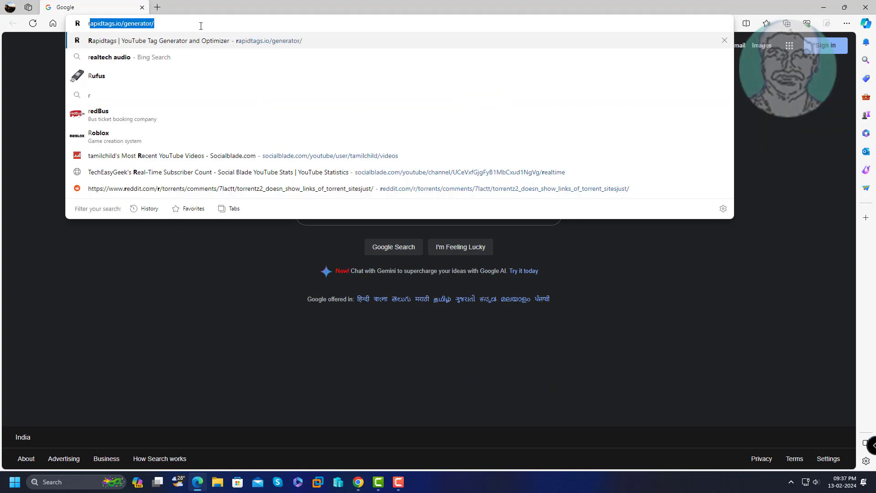
pyautogui.click(99, 133)
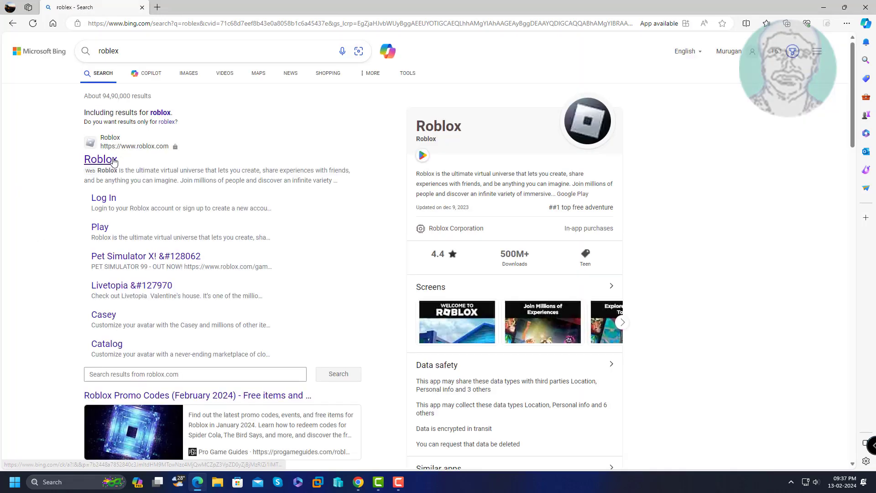
pyautogui.click(99, 160)
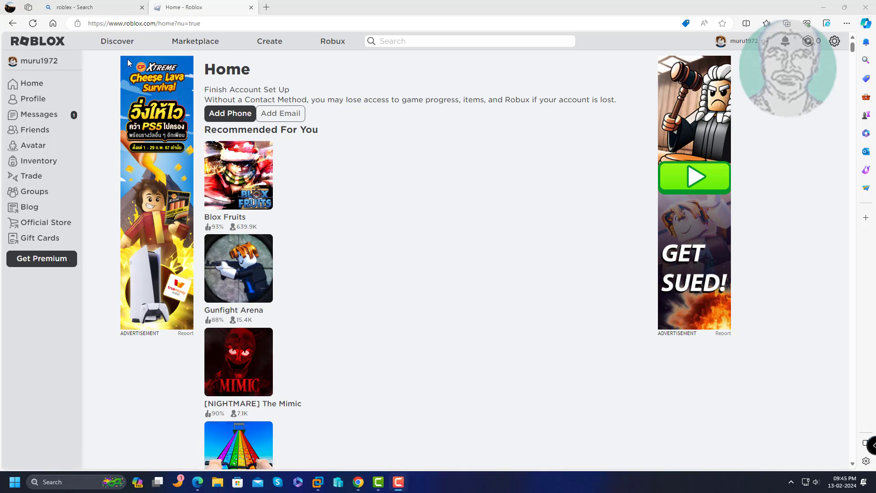
pyautogui.moveTo(238, 267)
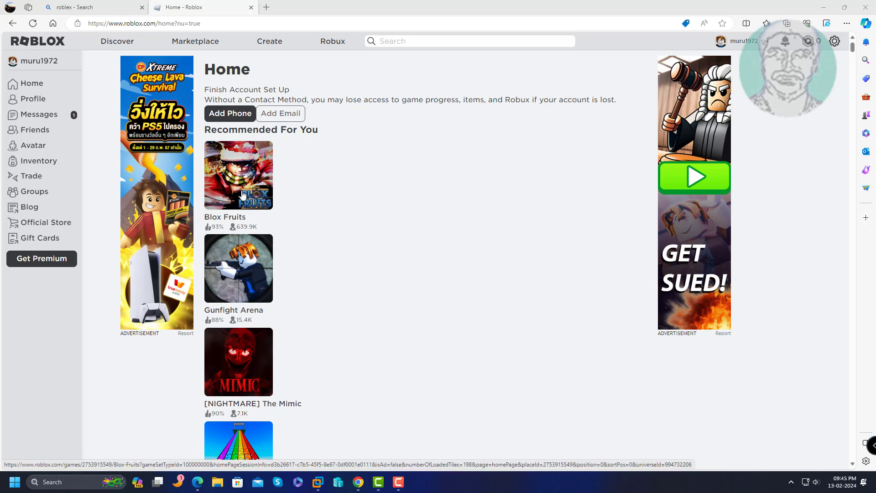
# - Open the Blox Fruits page, press Play, and allow the Roblox protocol prompt
pyautogui.click(239, 175)
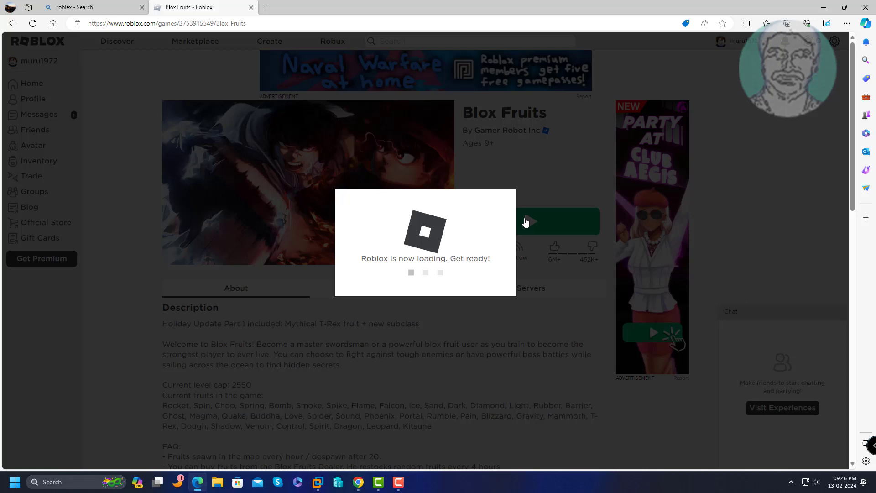
pyautogui.click(555, 221)
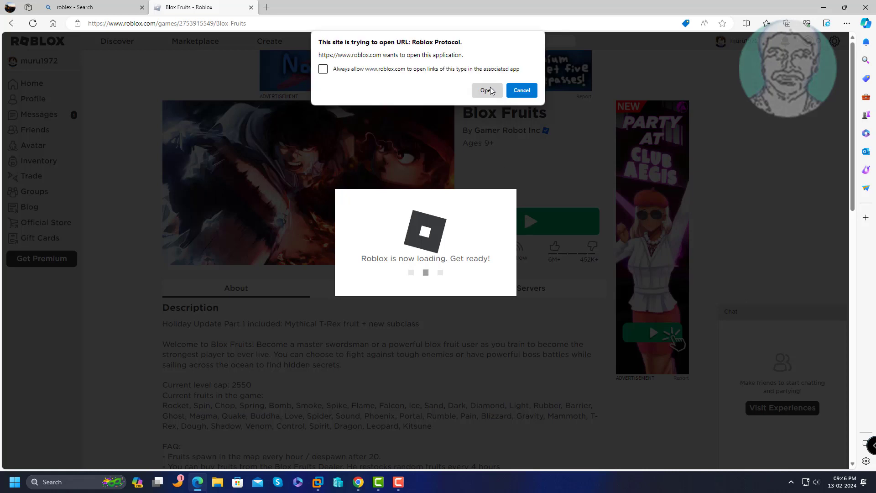
pyautogui.click(485, 90)
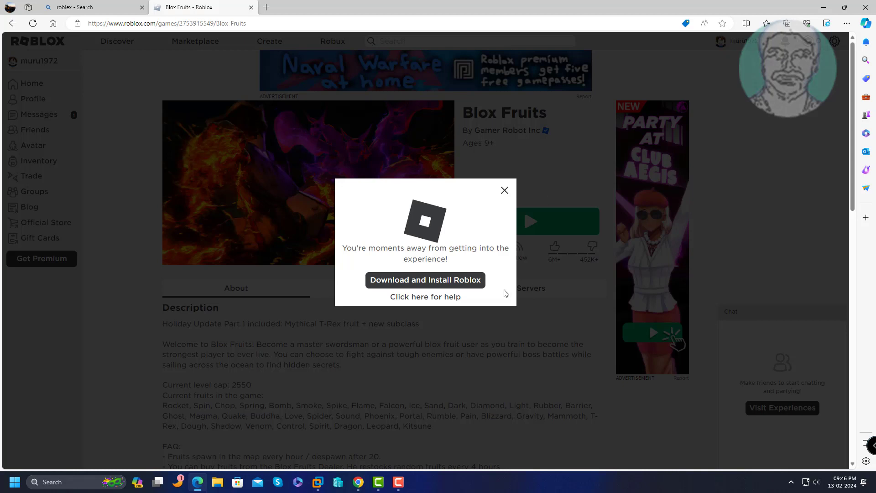
# - Download RobloxPlayerInstaller.exe and close the 'Thanks for visiting Roblox' instructions dialog
pyautogui.click(425, 279)
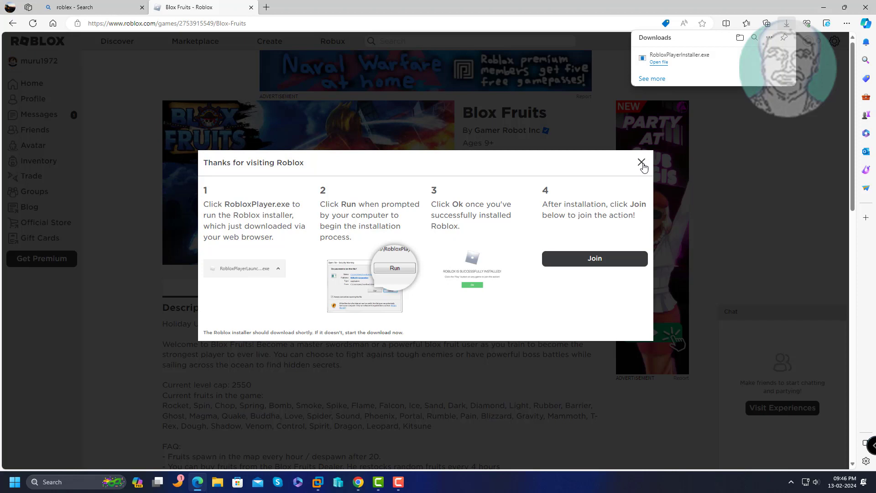
pyautogui.click(641, 162)
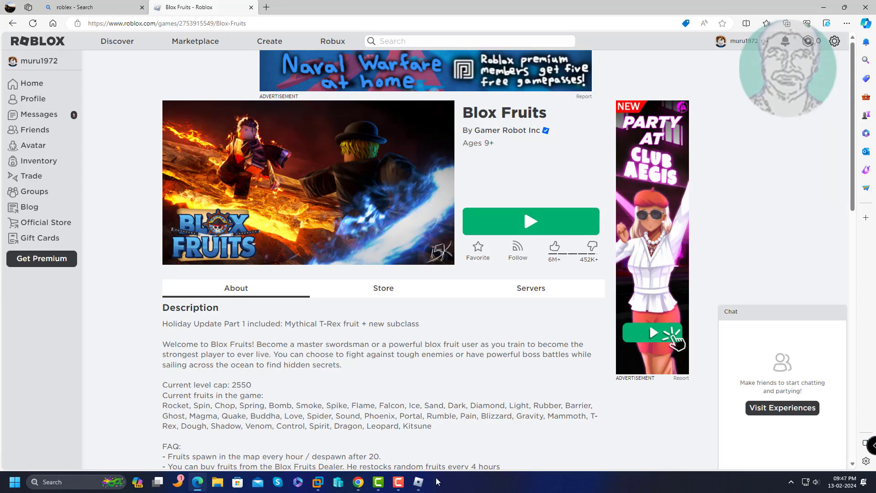
pyautogui.click(530, 221)
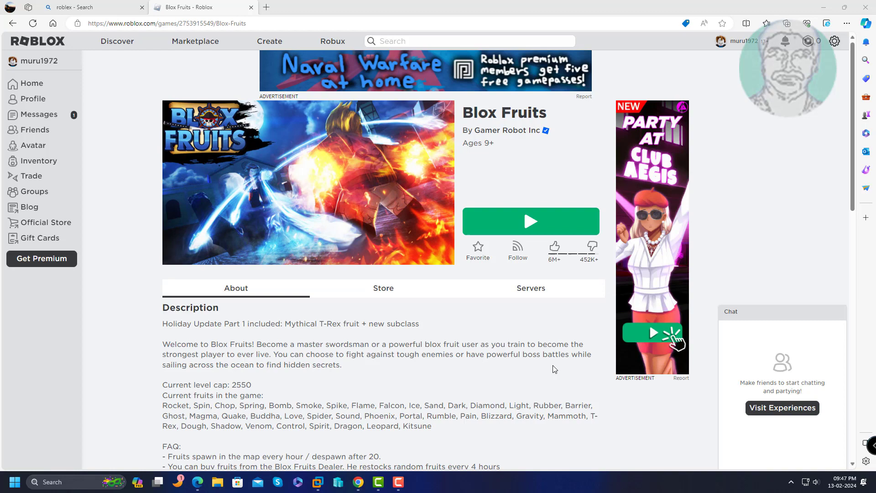
pyautogui.moveTo(822, 11)
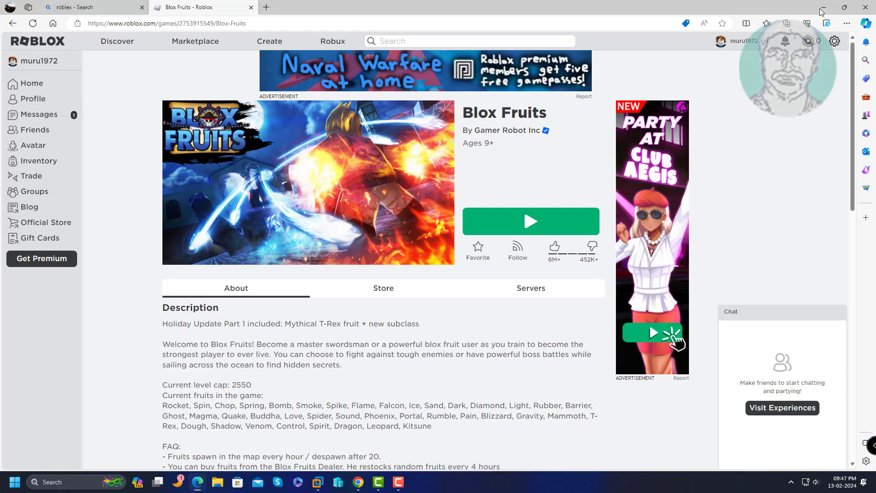